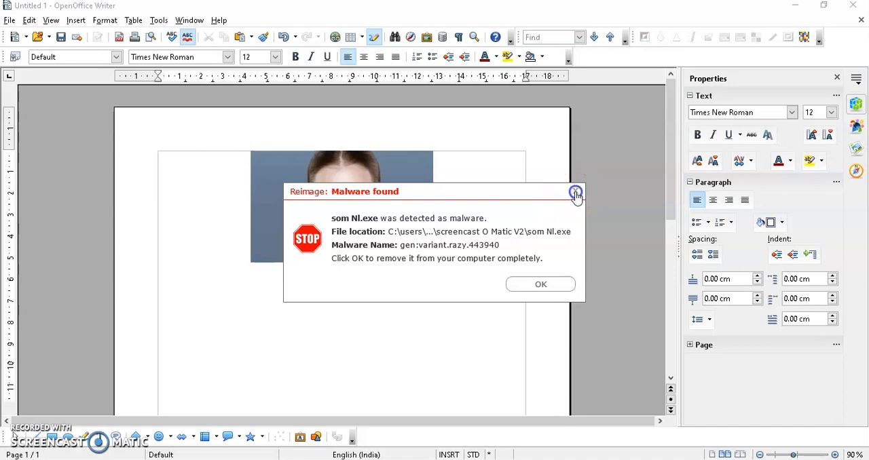
- Dismiss the malware warning and show the File menu's new-document choices
{"action": "left_click", "coordinate": [576, 191]}
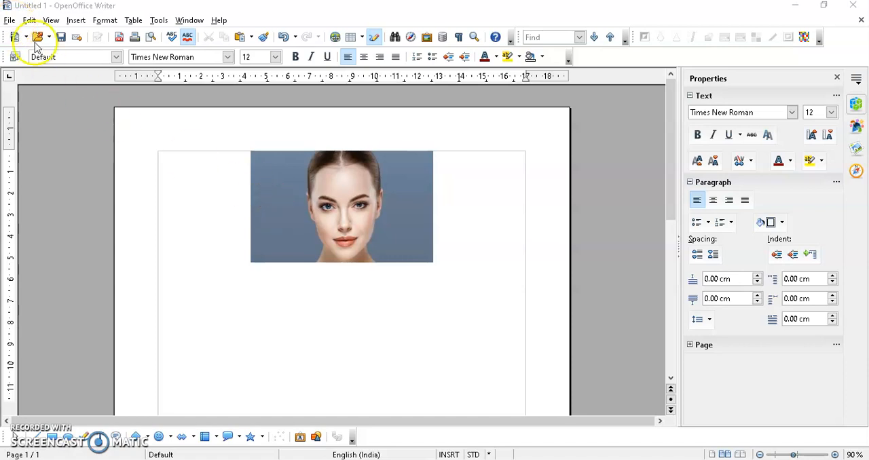
{"action": "mouse_move", "coordinate": [11, 28]}
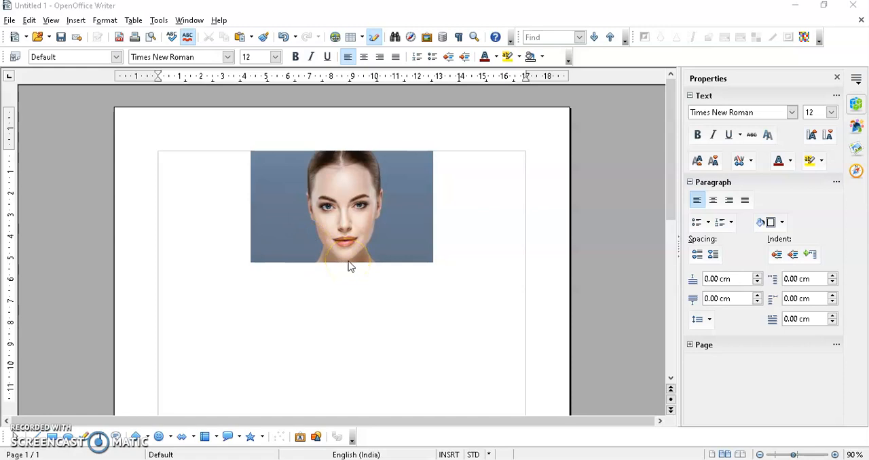
{"action": "mouse_move", "coordinate": [343, 227]}
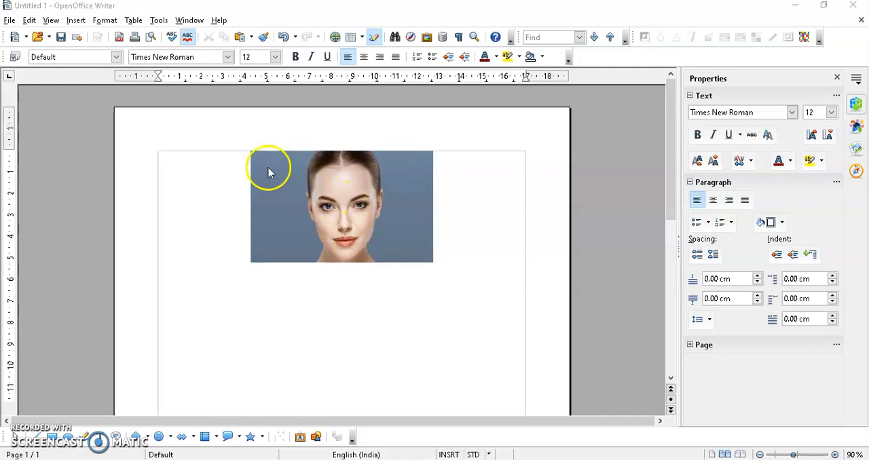
{"action": "left_click", "coordinate": [9, 20]}
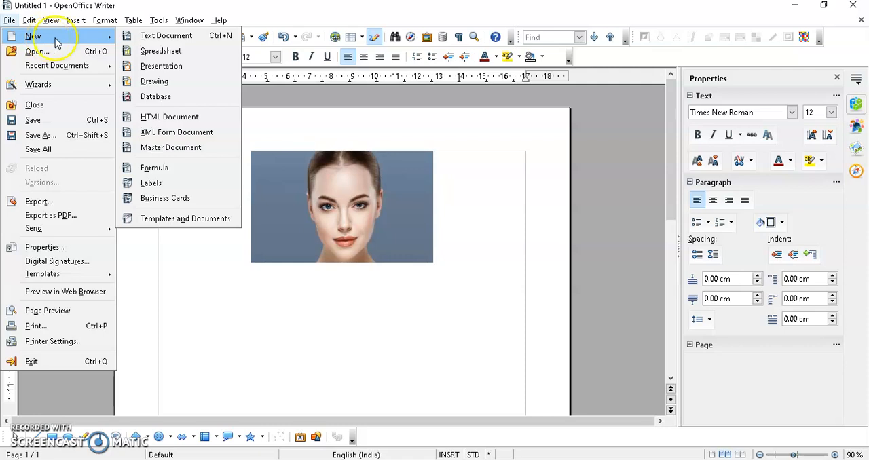
- Create a new Draw drawing and select the pasted portrait photo
{"action": "left_click", "coordinate": [154, 81]}
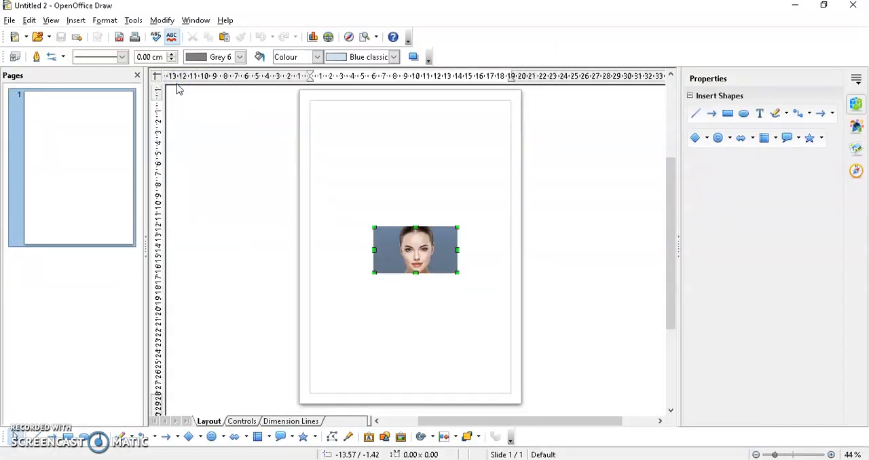
{"action": "left_click", "coordinate": [415, 250]}
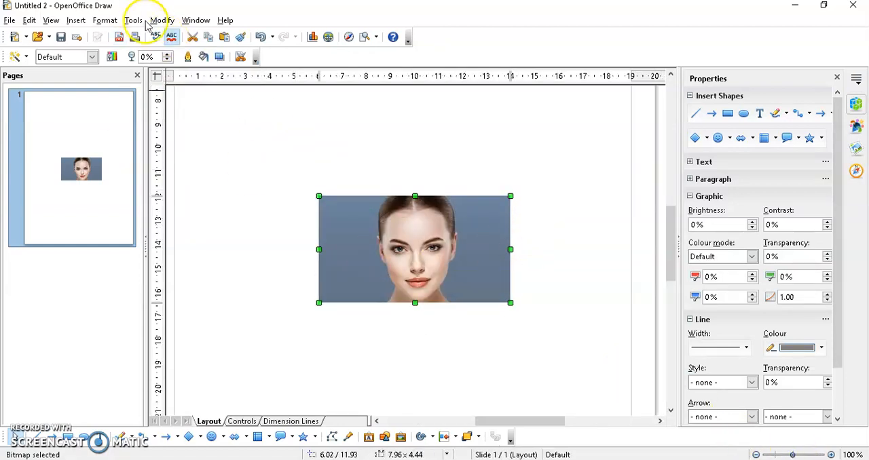
- Use the Colour Replacer at 30% tolerance to turn the grey-blue background transparent
{"action": "left_click", "coordinate": [133, 20]}
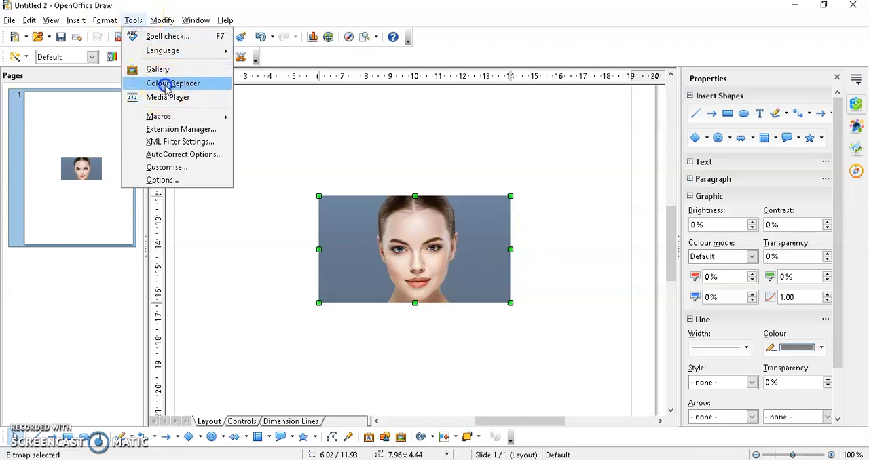
{"action": "left_click", "coordinate": [173, 83]}
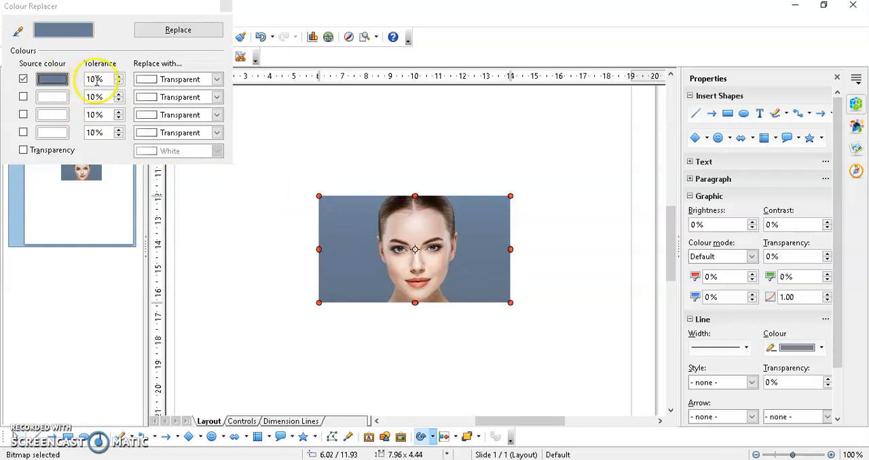
{"action": "left_click", "coordinate": [118, 76]}
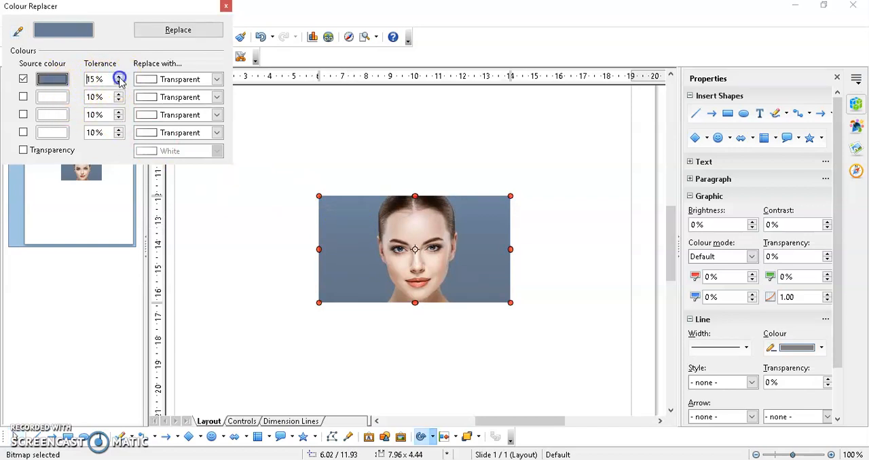
{"action": "left_click", "coordinate": [118, 77]}
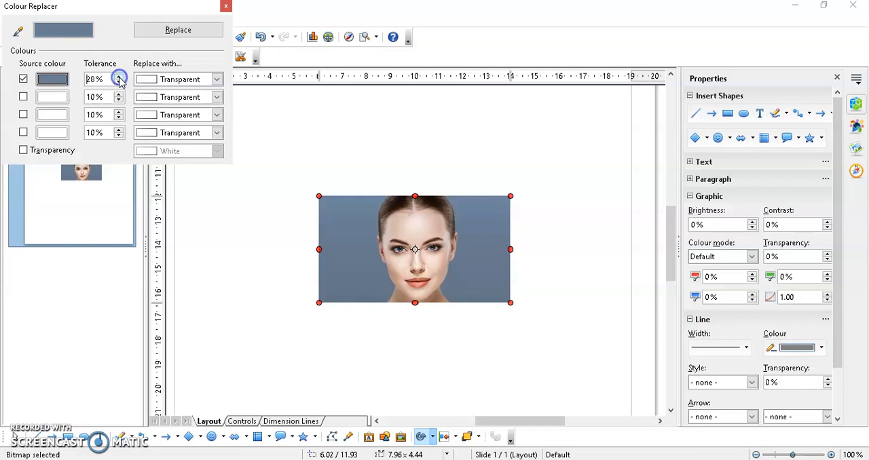
{"action": "left_click", "coordinate": [117, 76]}
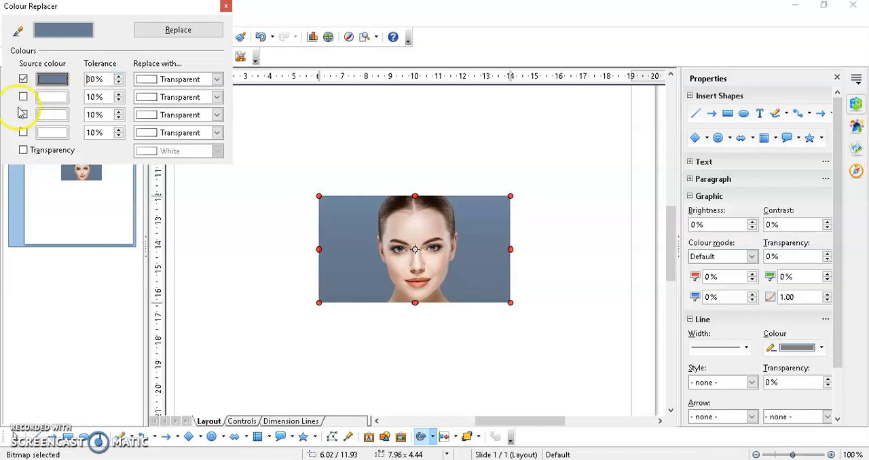
{"action": "mouse_move", "coordinate": [178, 30]}
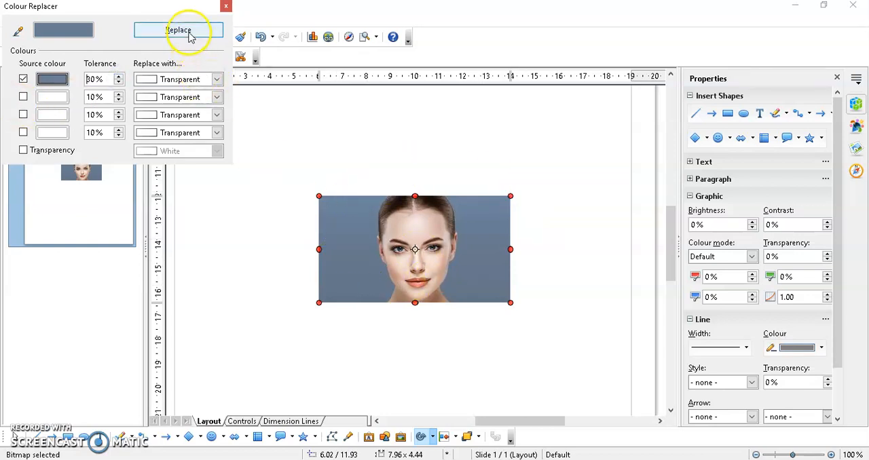
{"action": "left_click", "coordinate": [178, 30]}
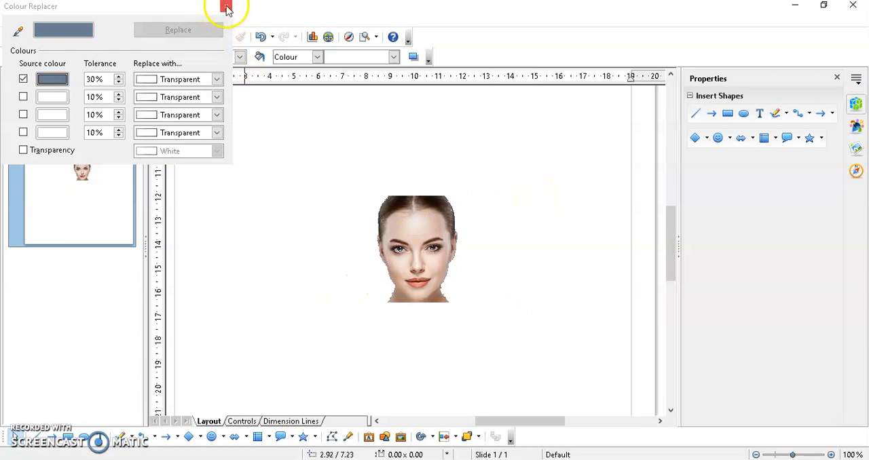
- Close the Colour Replacer and bring up the File menu for exporting
{"action": "left_click", "coordinate": [228, 8]}
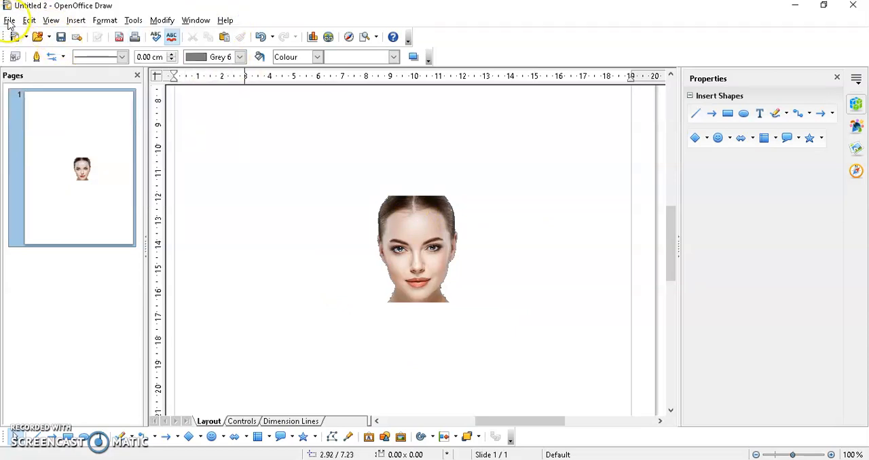
{"action": "left_click", "coordinate": [9, 20]}
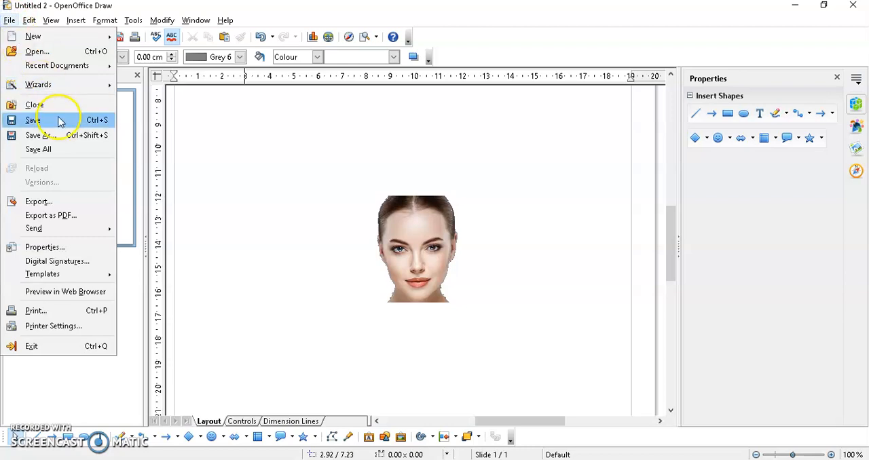
{"action": "mouse_move", "coordinate": [61, 135]}
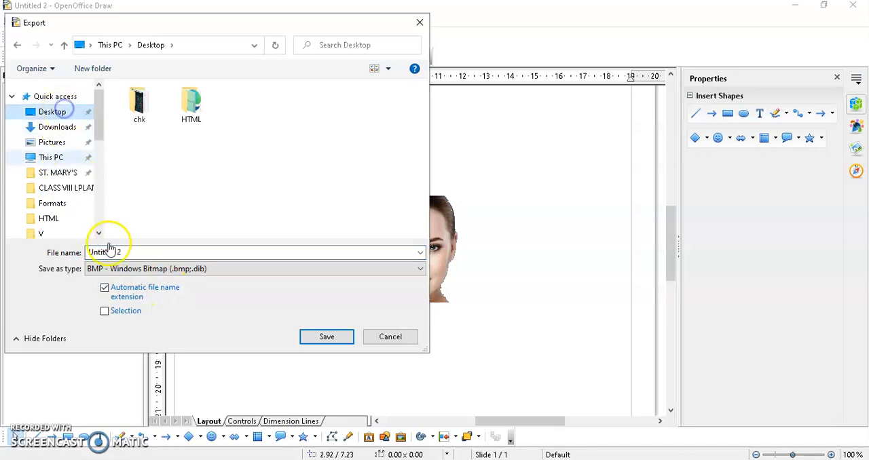
- Export the drawing to the Desktop as the PNG file face1
{"action": "triple_click", "coordinate": [255, 252]}
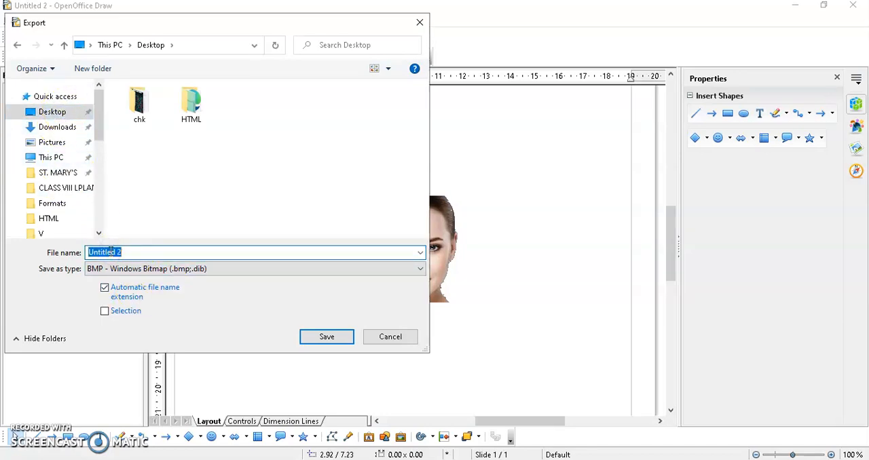
{"action": "type", "text": "face1"}
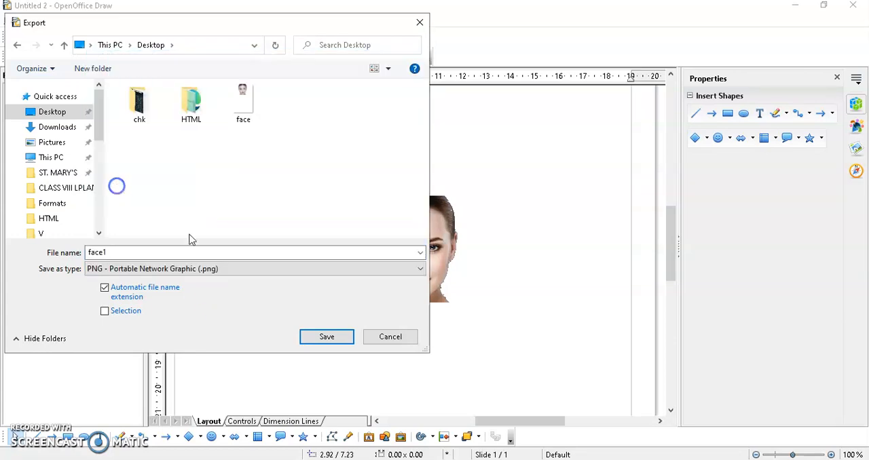
{"action": "left_click", "coordinate": [327, 337]}
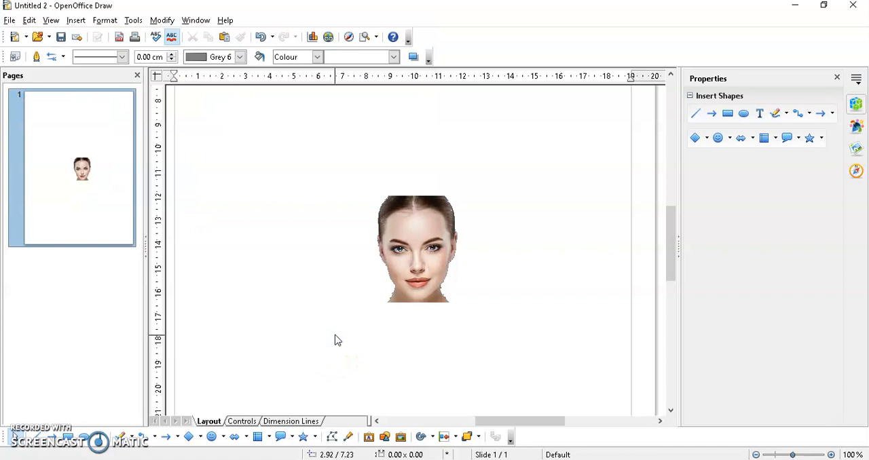
{"action": "mouse_move", "coordinate": [863, 16]}
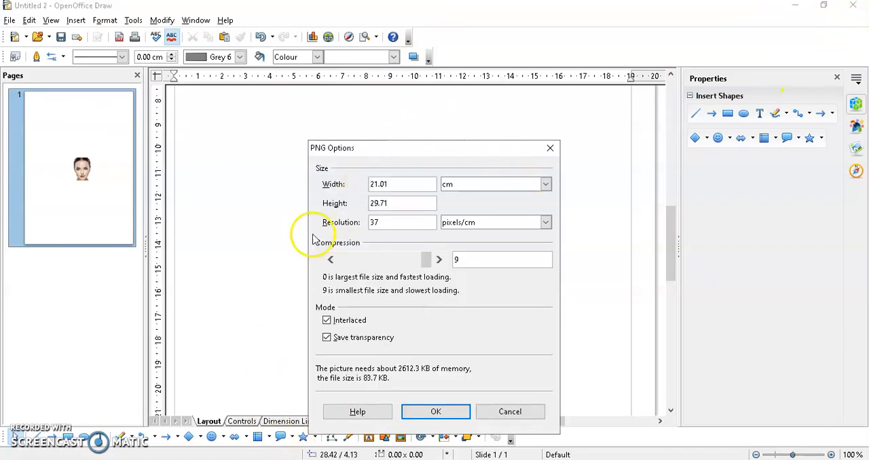
{"action": "mouse_move", "coordinate": [407, 265]}
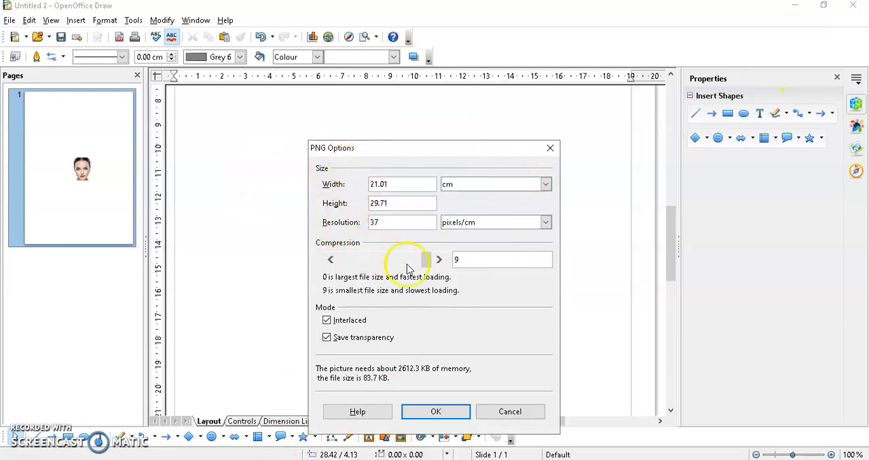
- Confirm the PNG options, then close the drawing and discard its changes
{"action": "left_click", "coordinate": [436, 411]}
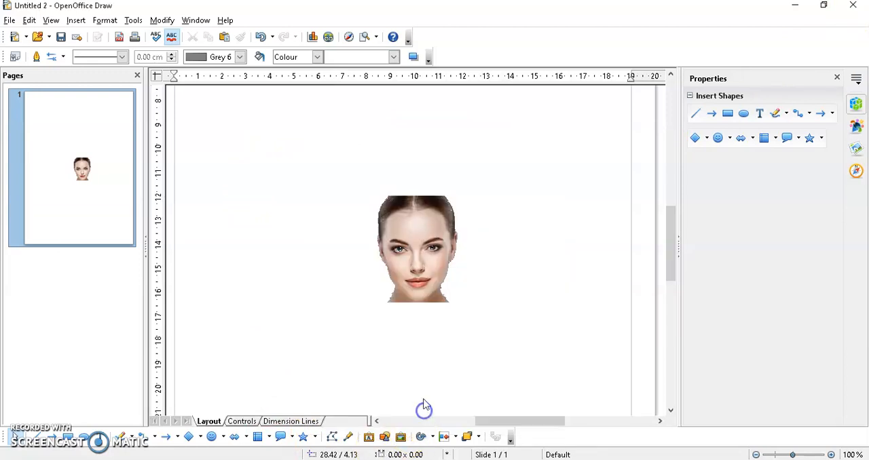
{"action": "left_click", "coordinate": [853, 5]}
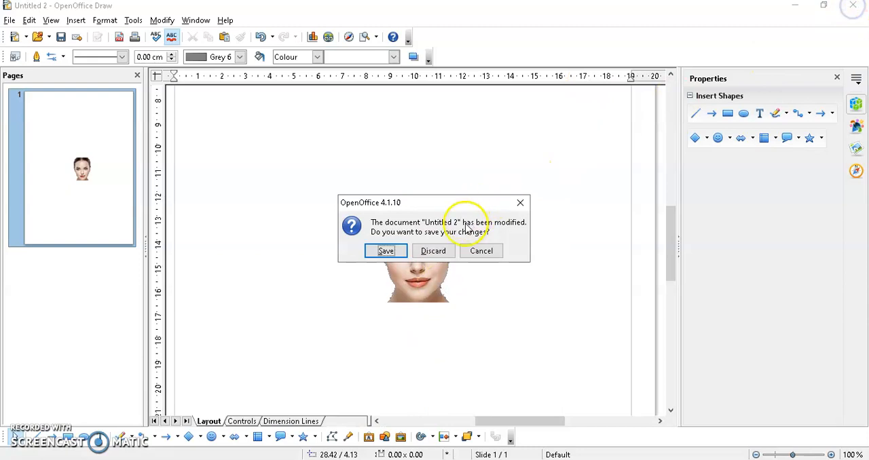
{"action": "left_click", "coordinate": [434, 250]}
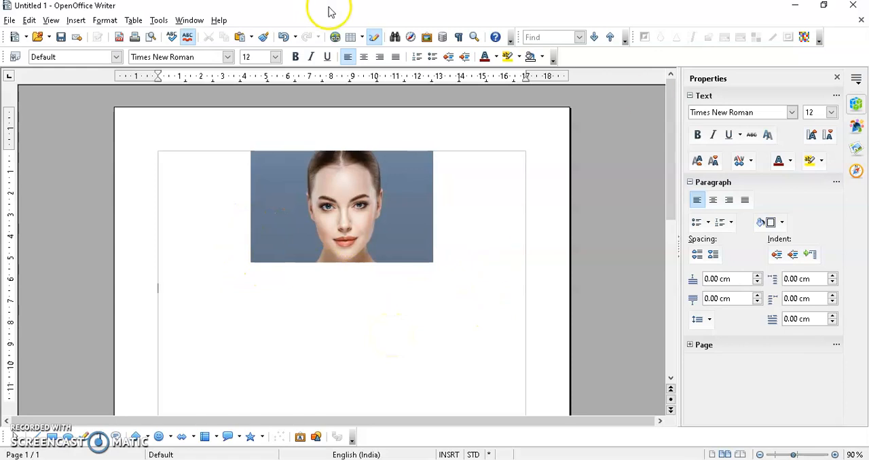
- Insert face1.png from the Desktop into the Writer document and select it
{"action": "left_click", "coordinate": [75, 20]}
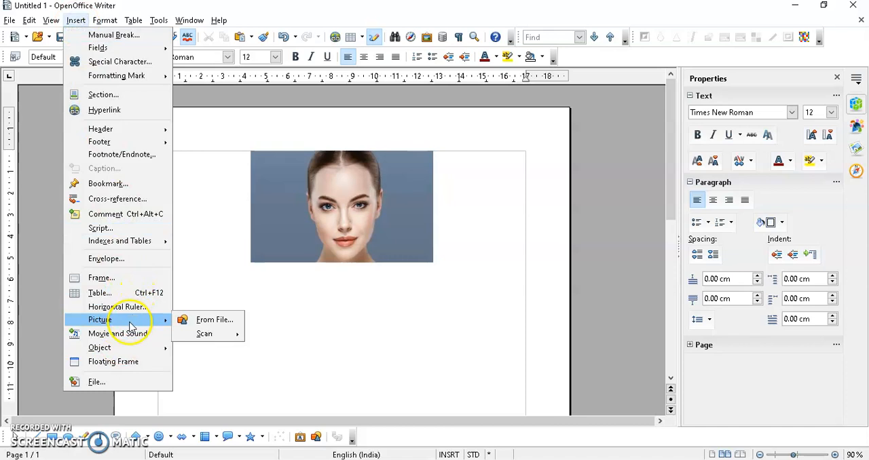
{"action": "left_click", "coordinate": [215, 319]}
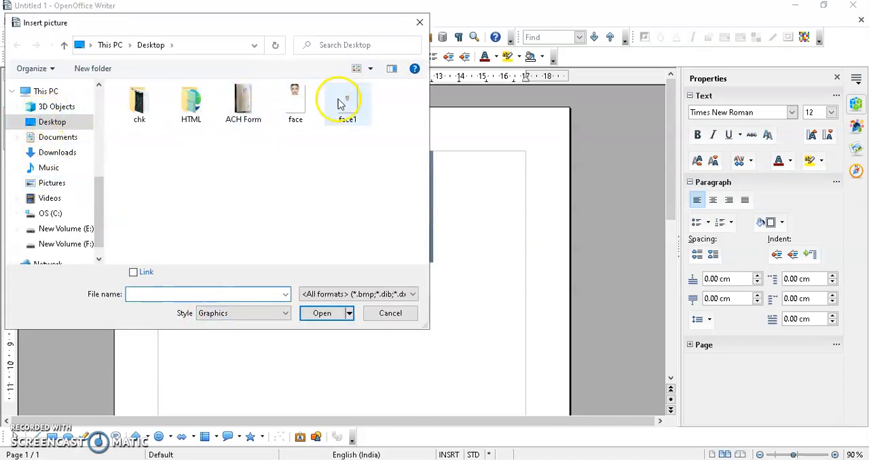
{"action": "double_click", "coordinate": [346, 102]}
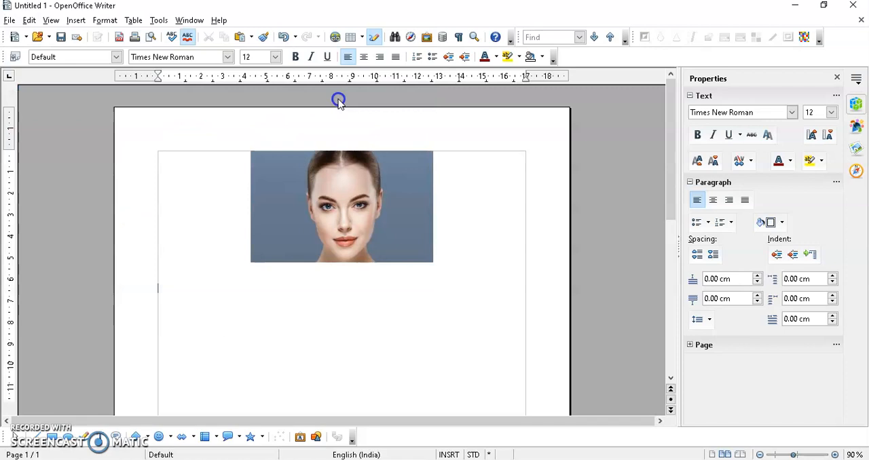
{"action": "left_click", "coordinate": [341, 206]}
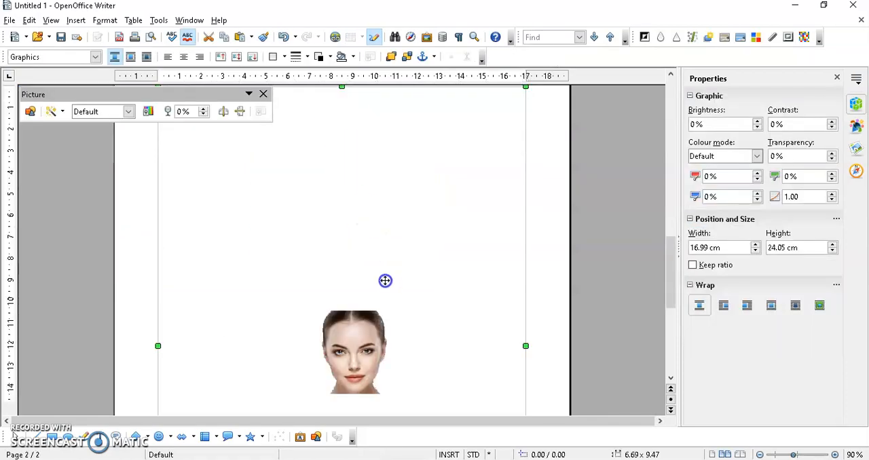